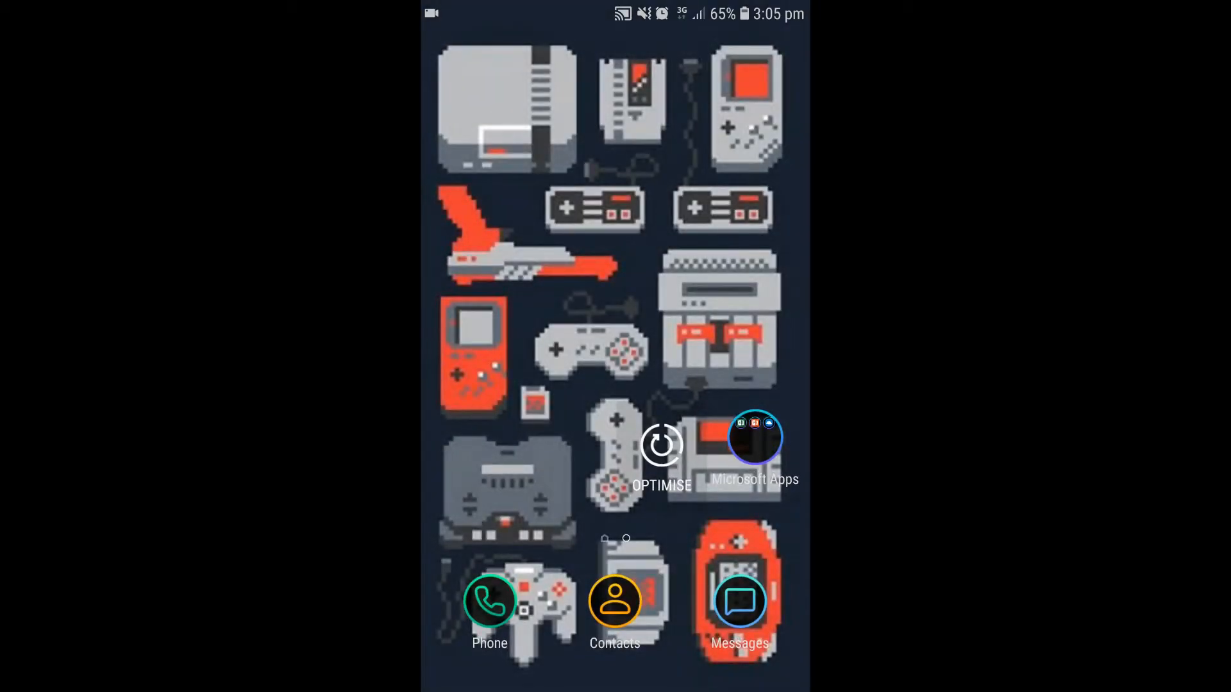
Step: Browse My Files to Internal storage > Download
left_click(756, 437)
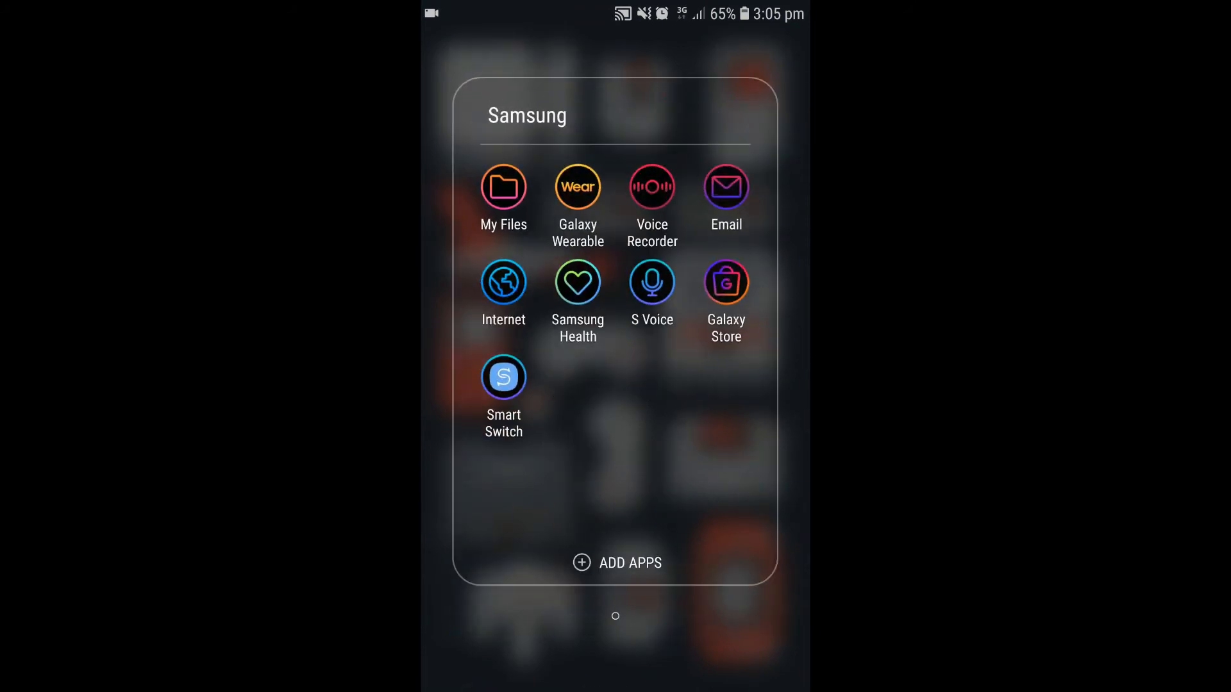
left_click(502, 187)
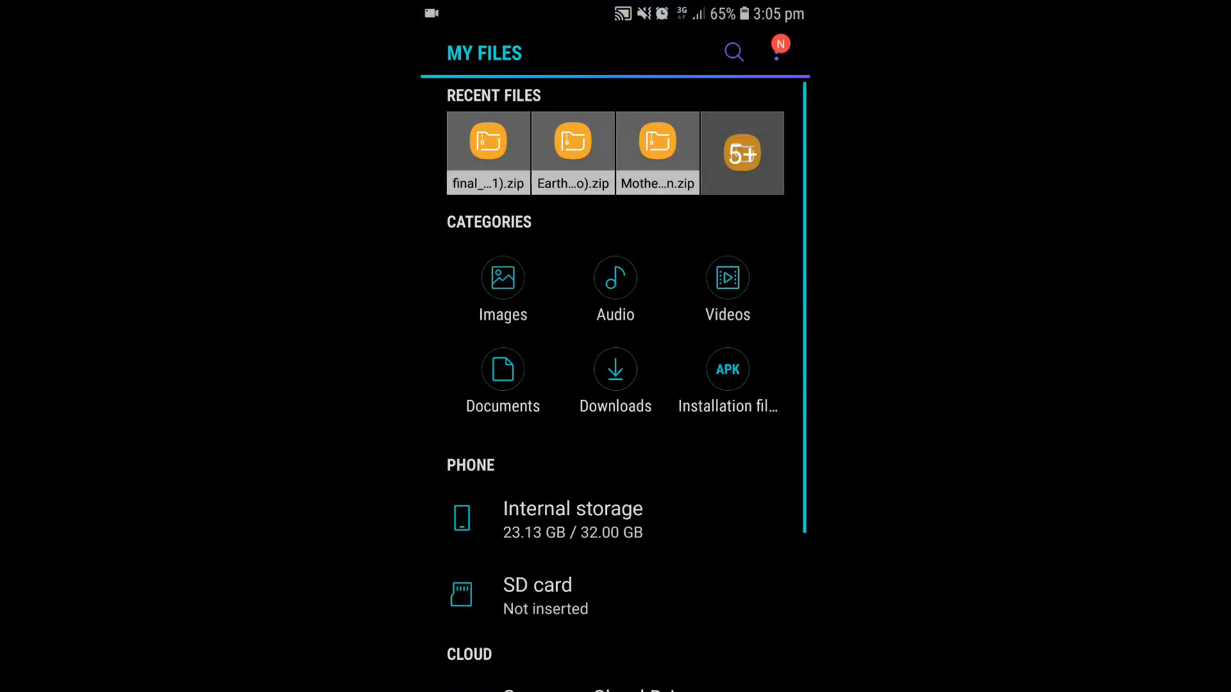
left_click(572, 520)
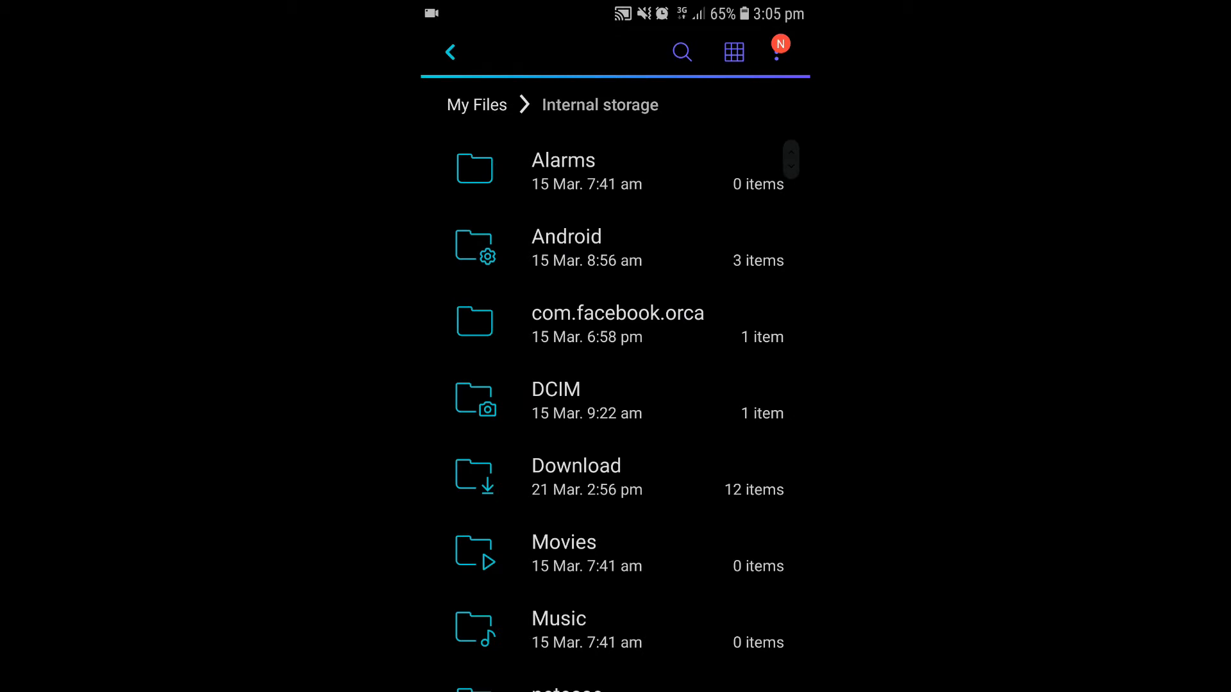
left_click(576, 477)
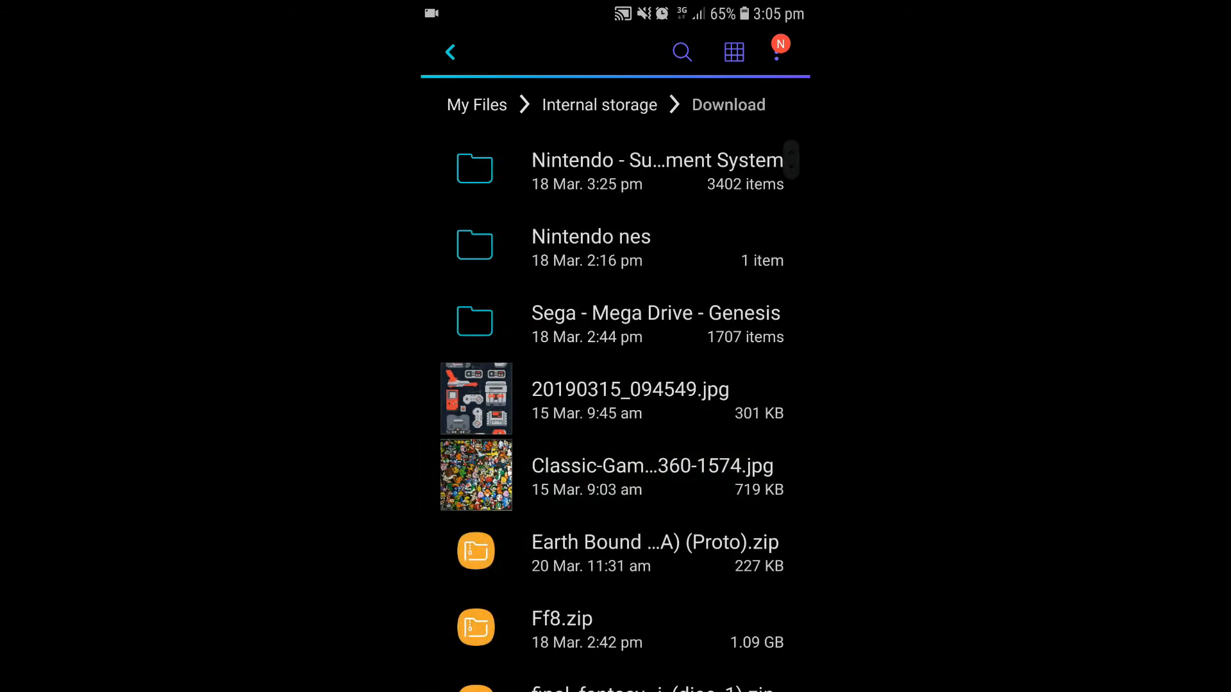
Step: Create a new folder named 'Ps1 games' in Download
left_click(779, 51)
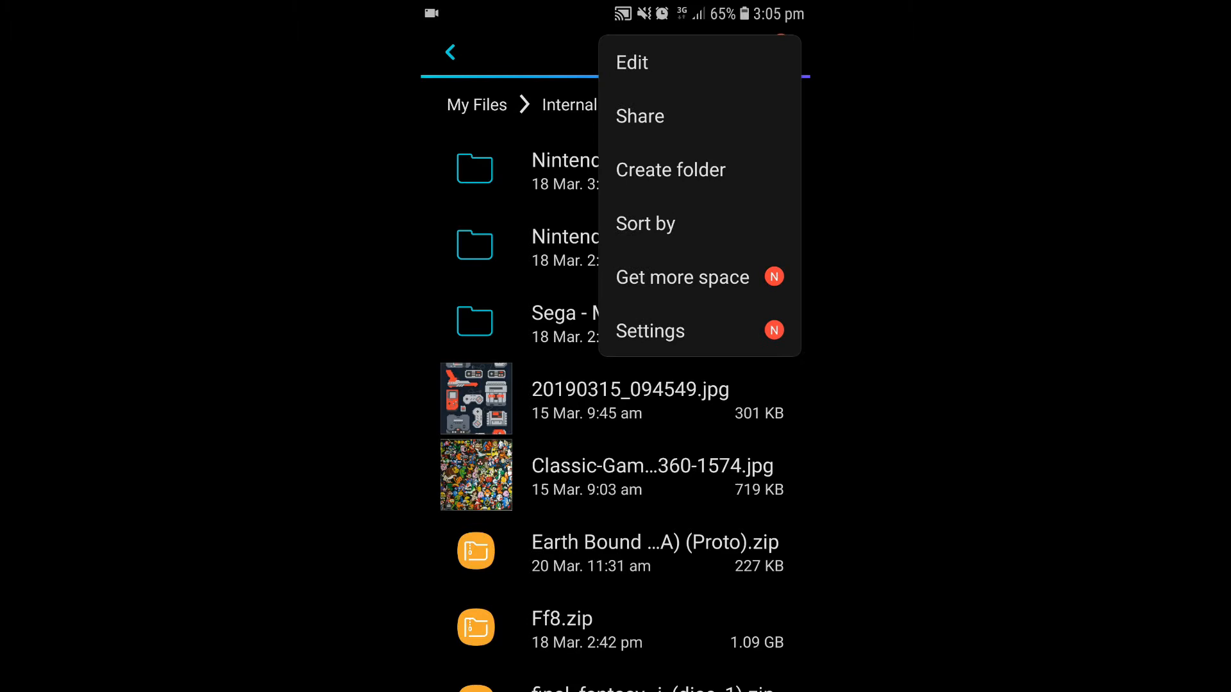
left_click(671, 169)
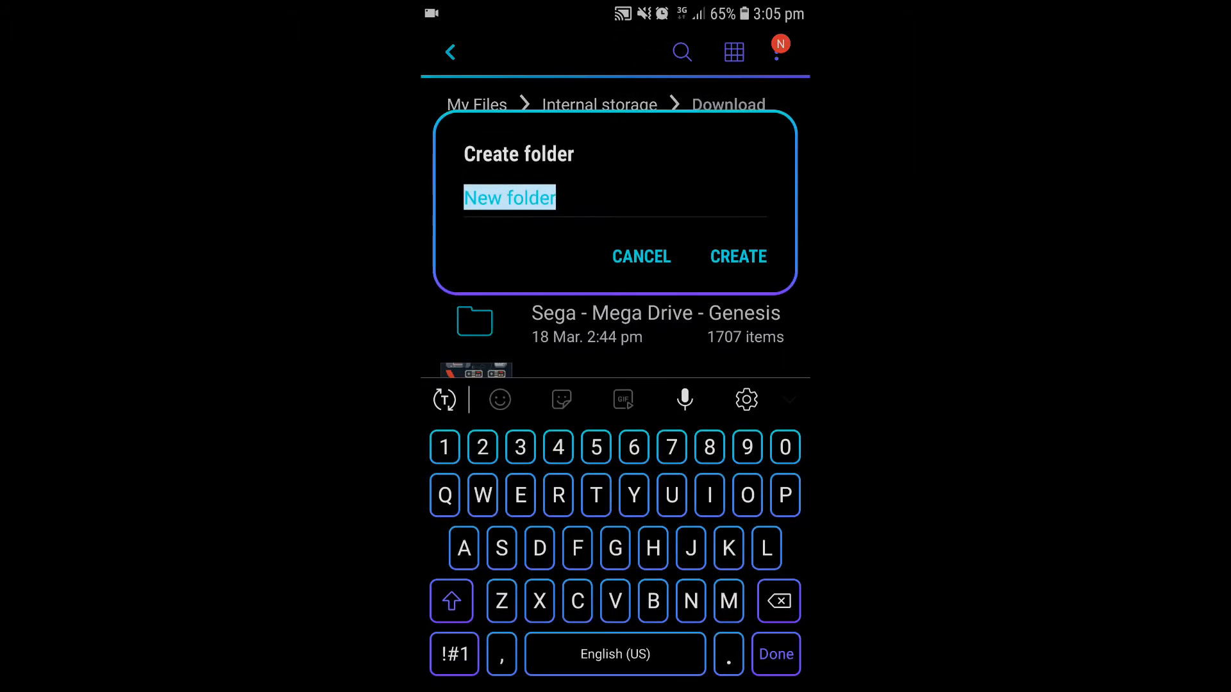
type("Ps1 gam")
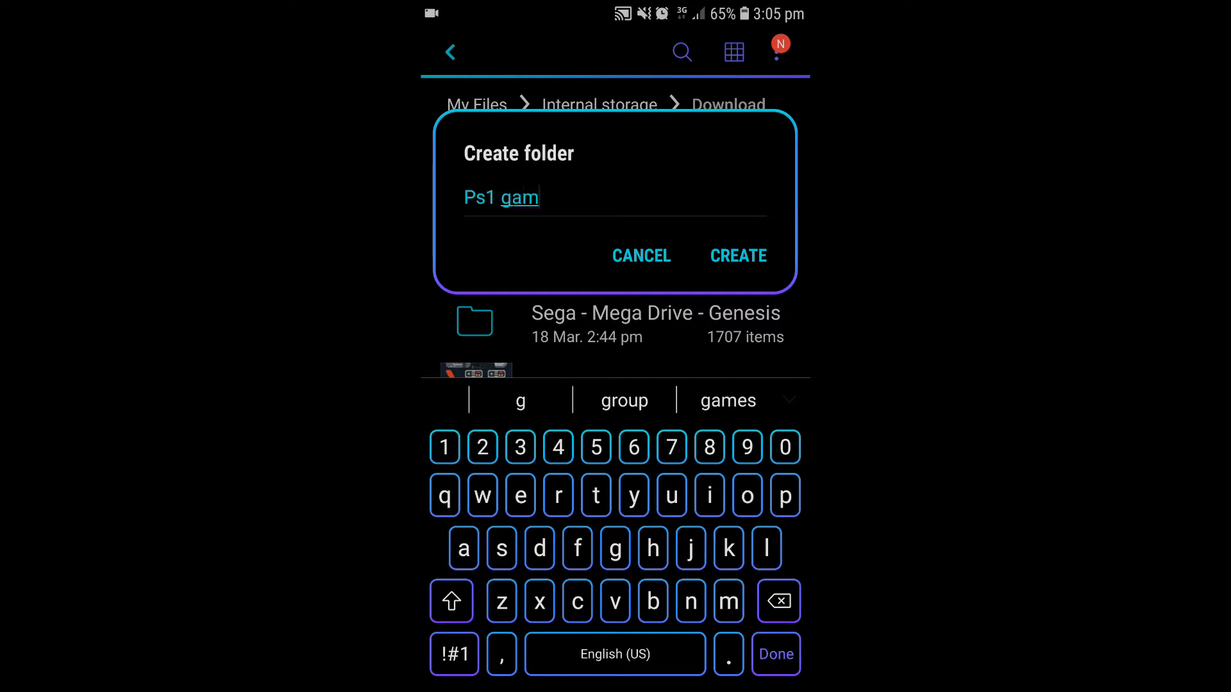
left_click(737, 256)
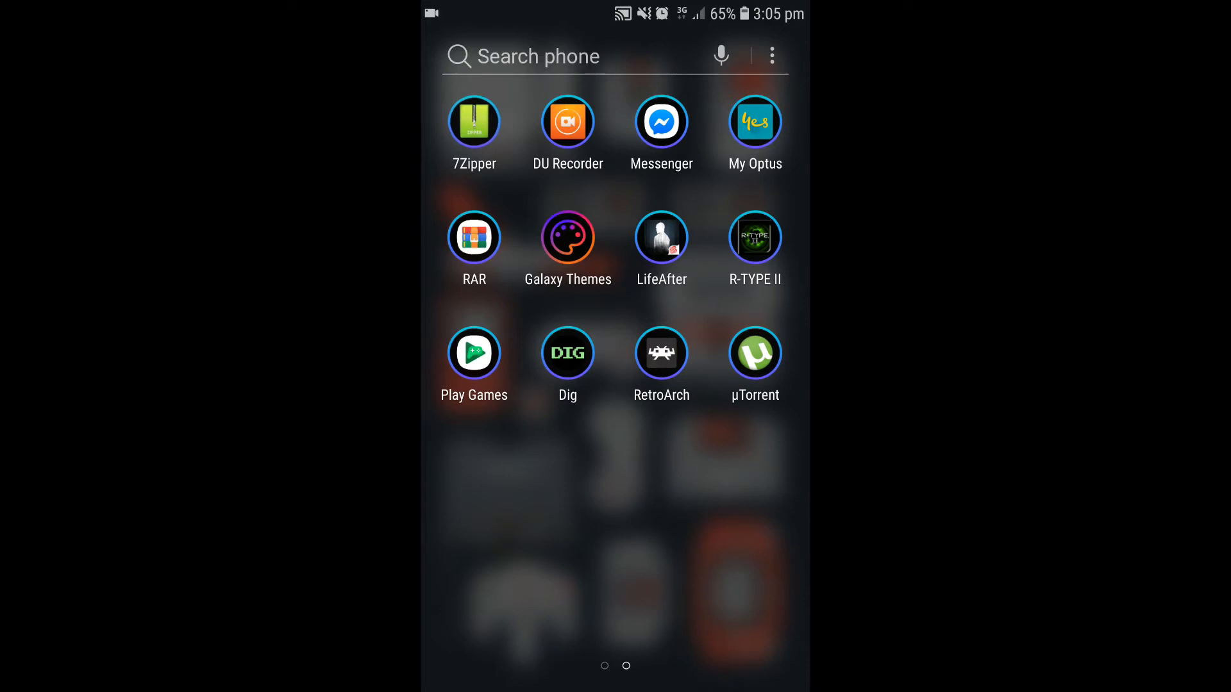
Step: Show the Download folder list in 7Zipper with the empty Ps1 games folder visible
left_click(473, 123)
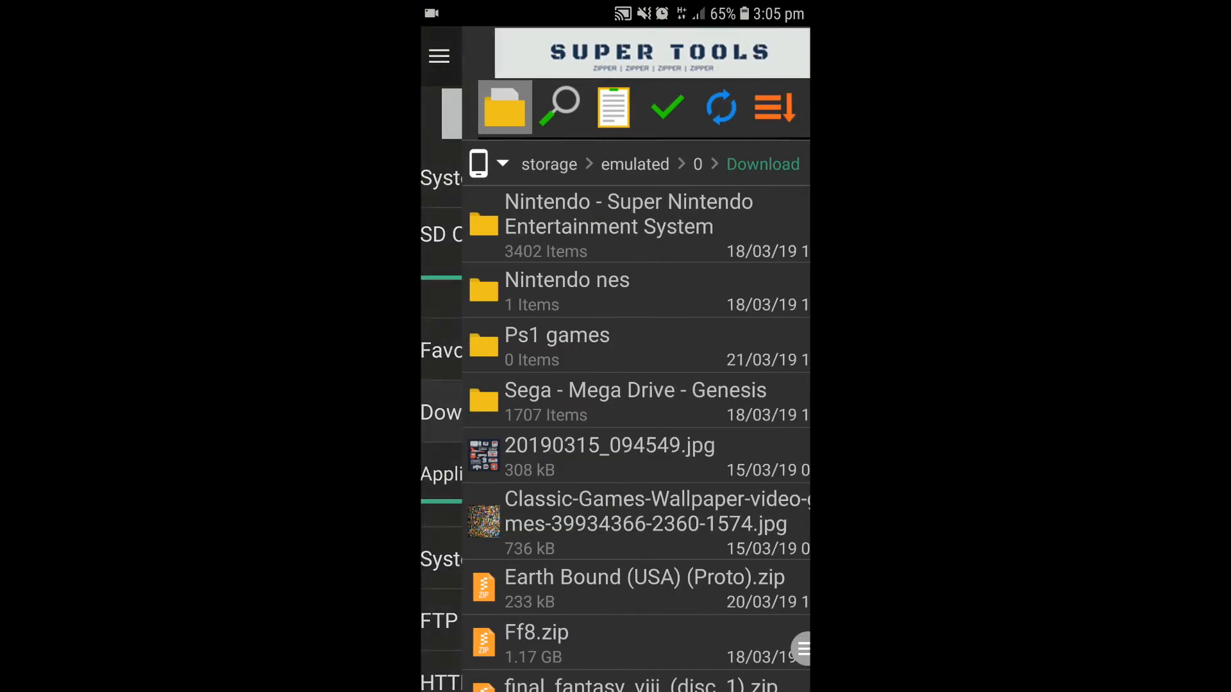
left_click(439, 55)
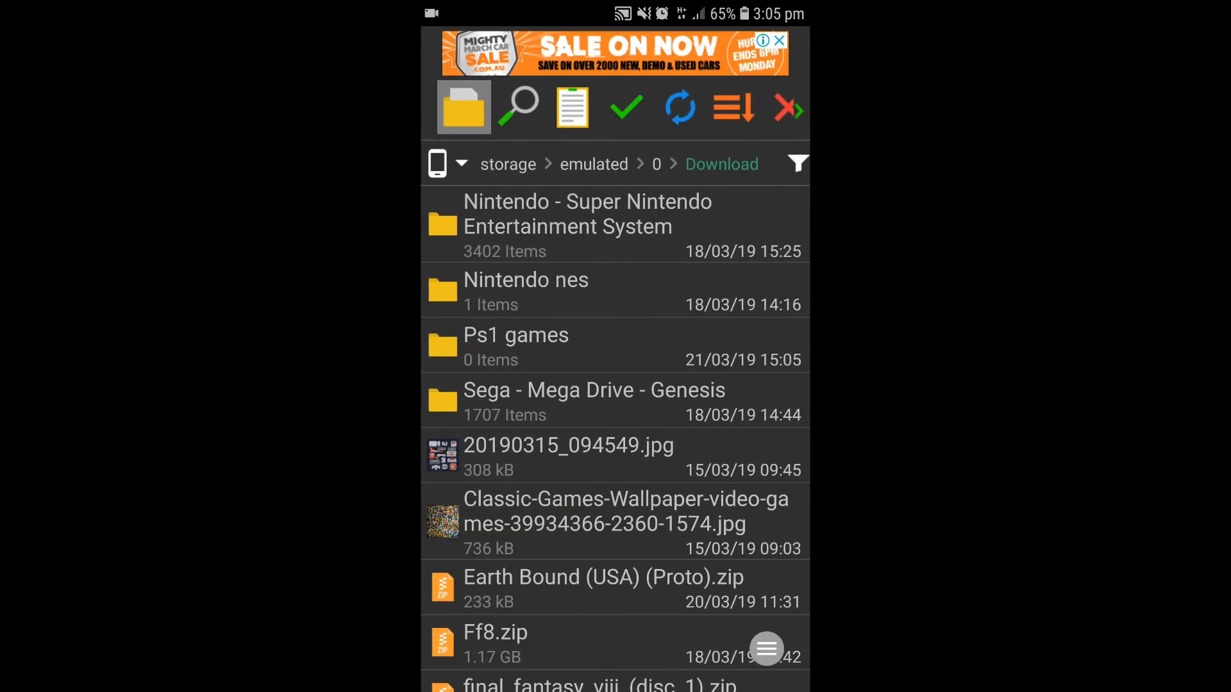
scroll("up", 3)
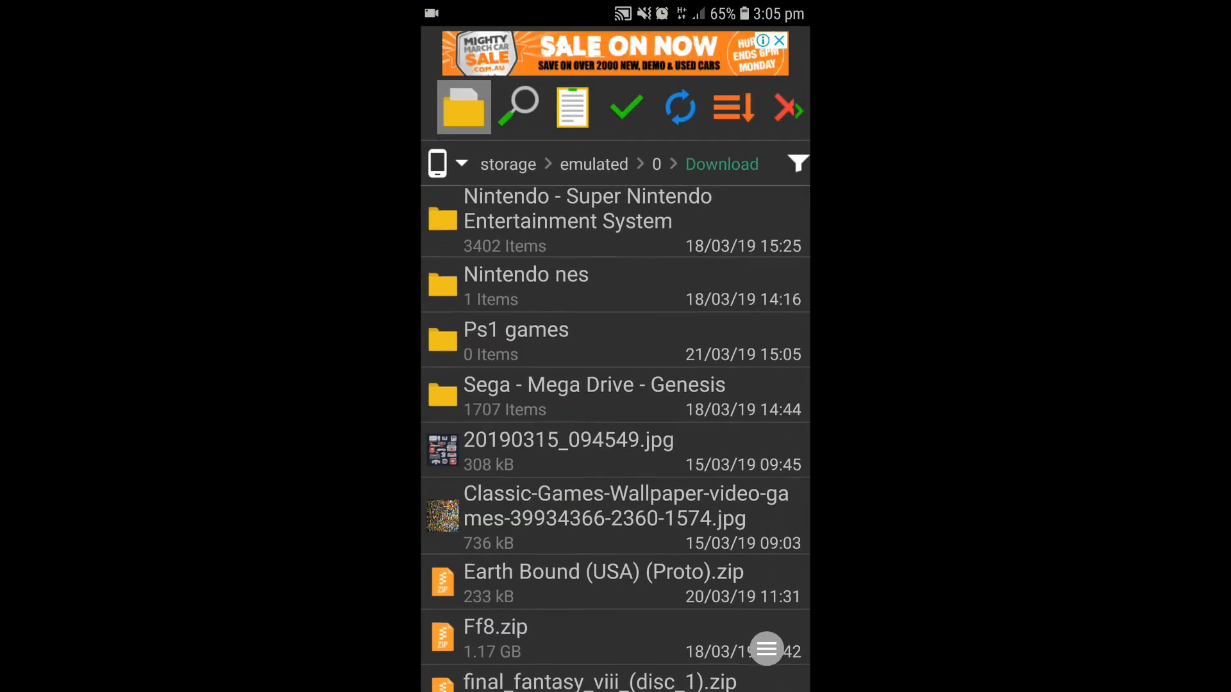
Step: Extract the final_fantasy_viii_(disc_1) zip into the Ps1 games folder and dismiss the report
scroll("down", 3)
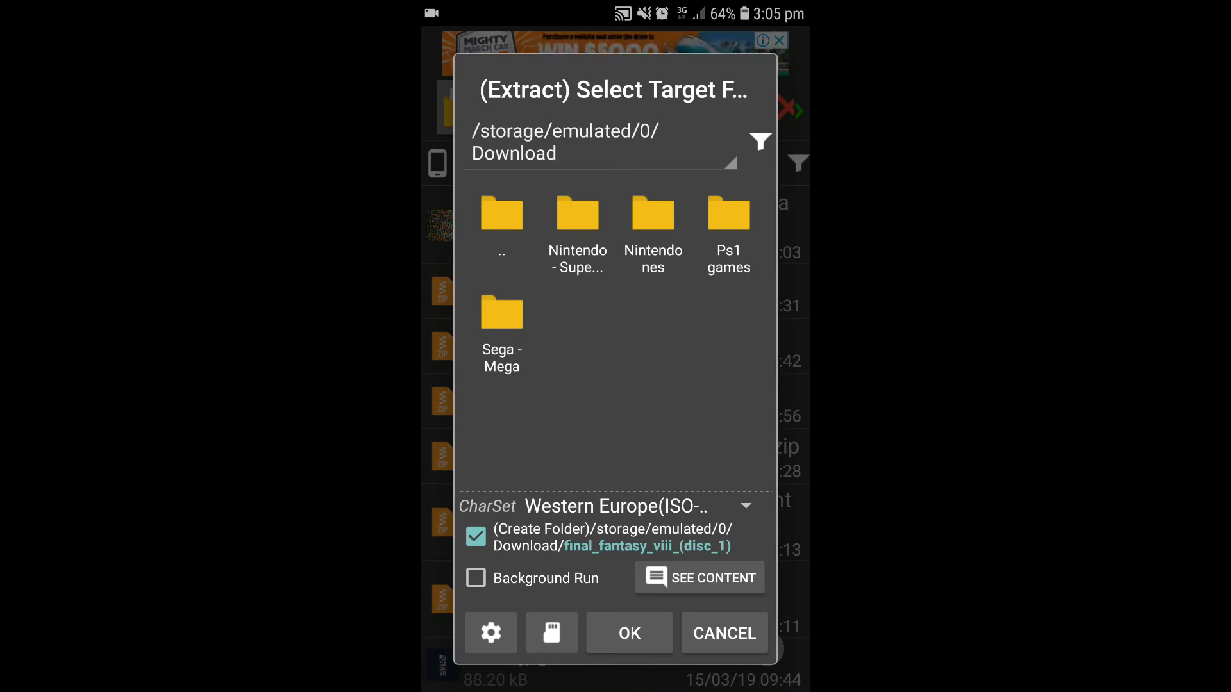
left_click(727, 213)
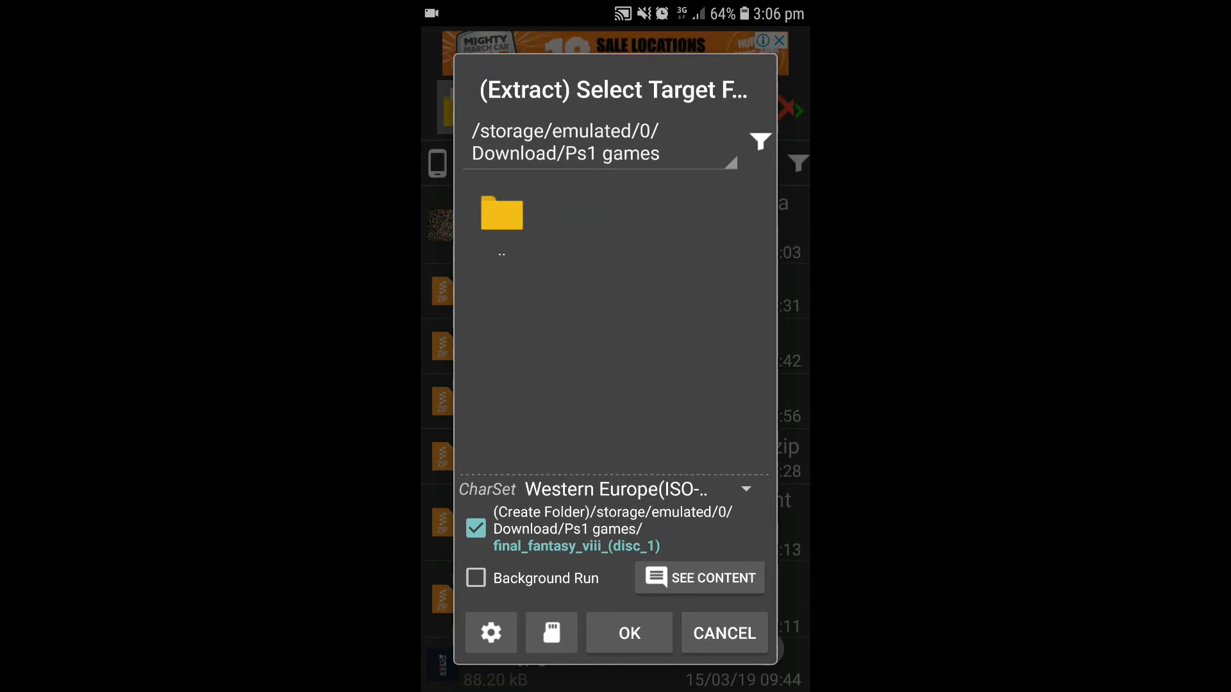
left_click(628, 633)
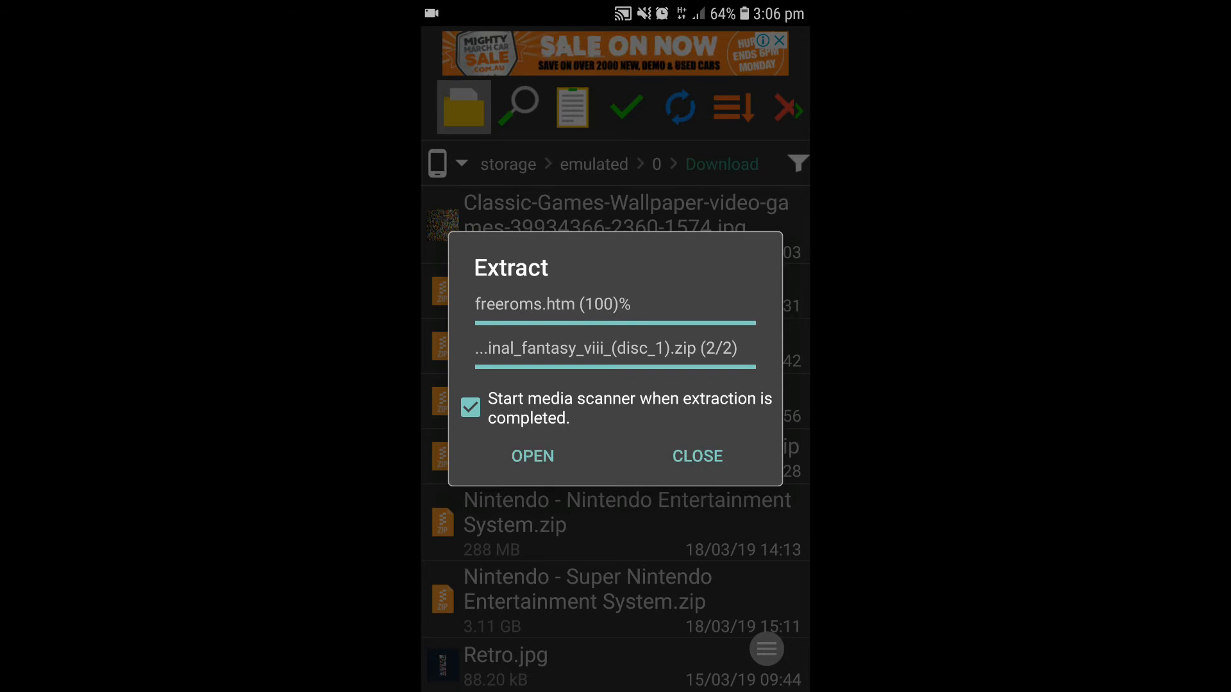
left_click(695, 456)
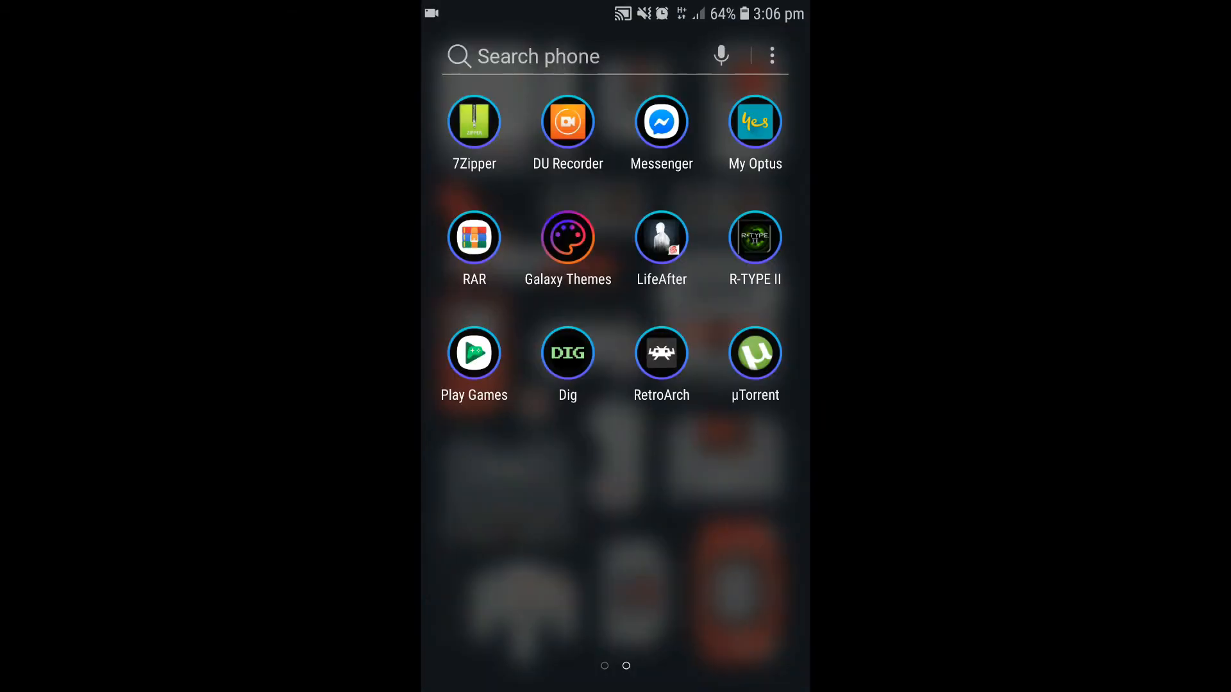
Step: Browse My Files to Download > Ps1 games to see the extracted disc 1 folder
scroll("left", 3)
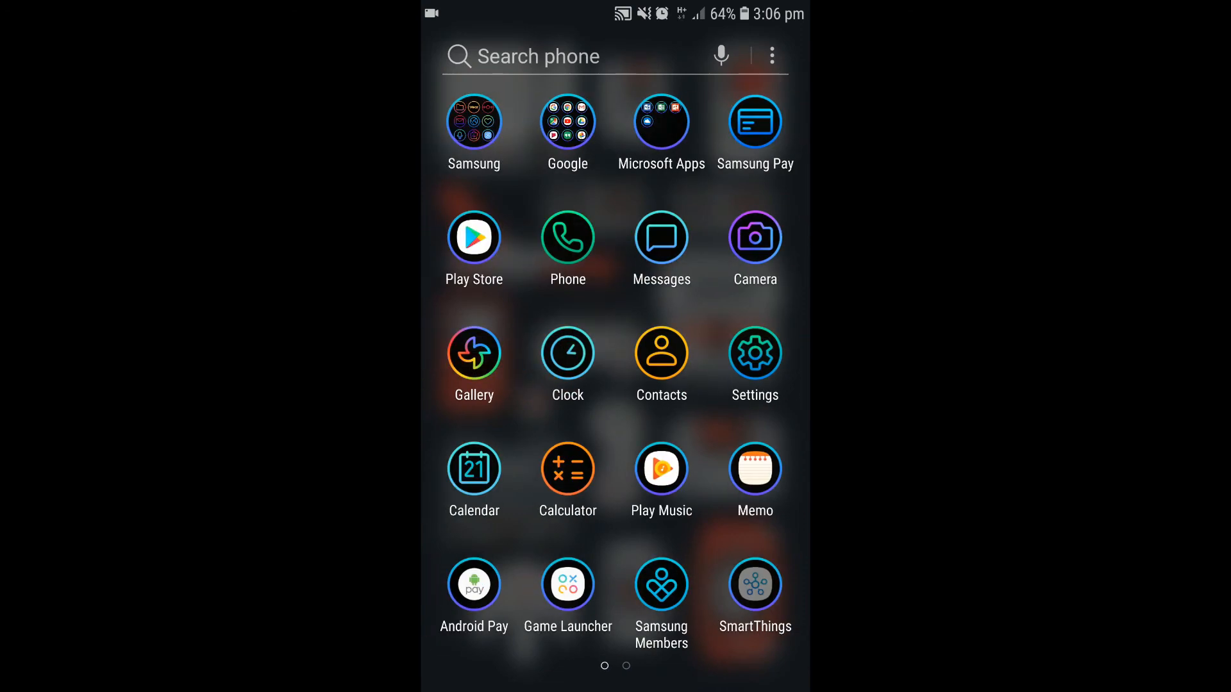
left_click(475, 120)
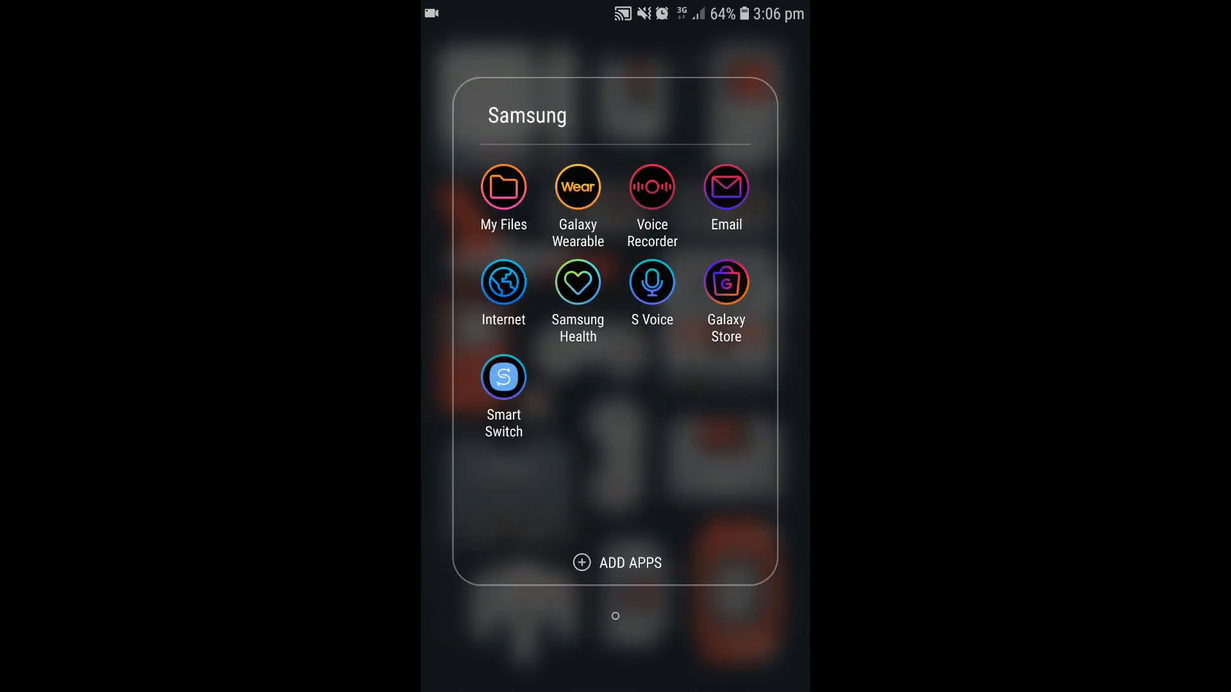
left_click(502, 188)
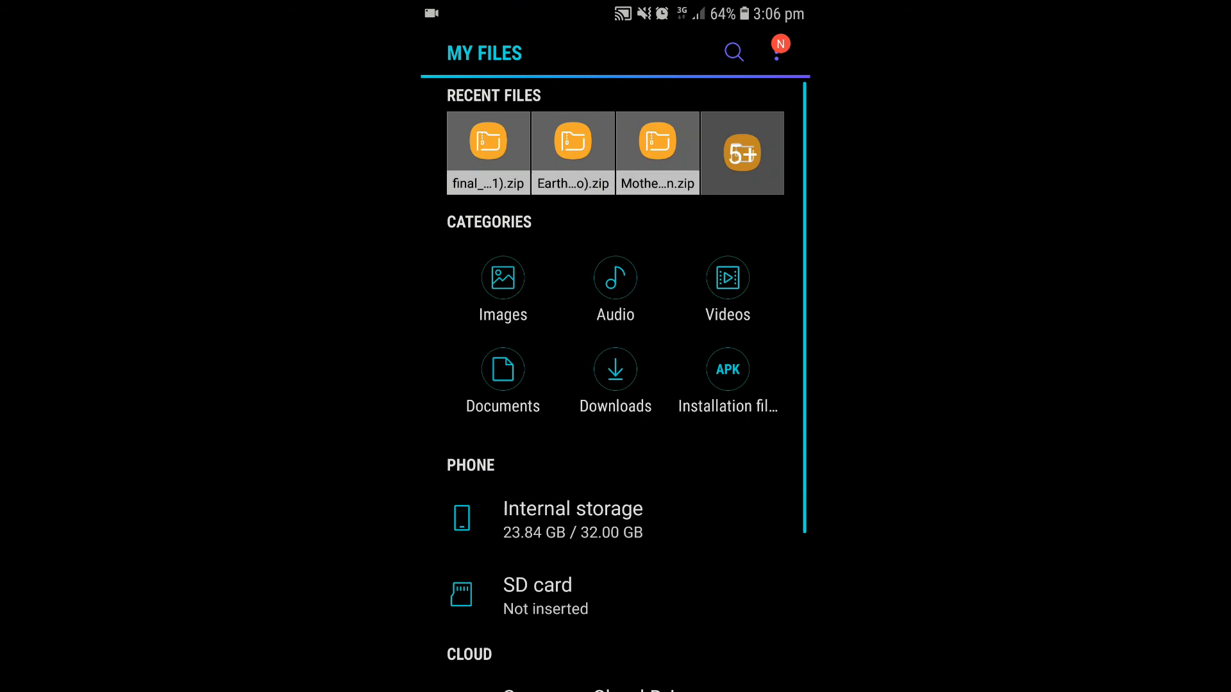
left_click(572, 518)
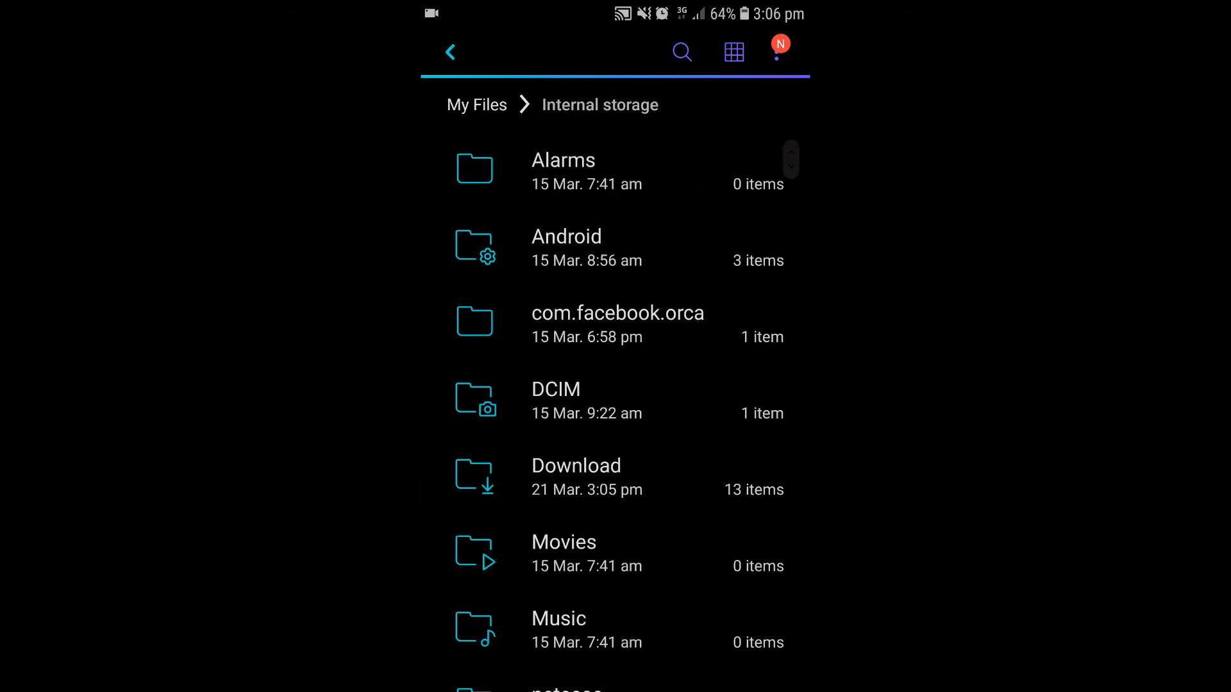
left_click(575, 477)
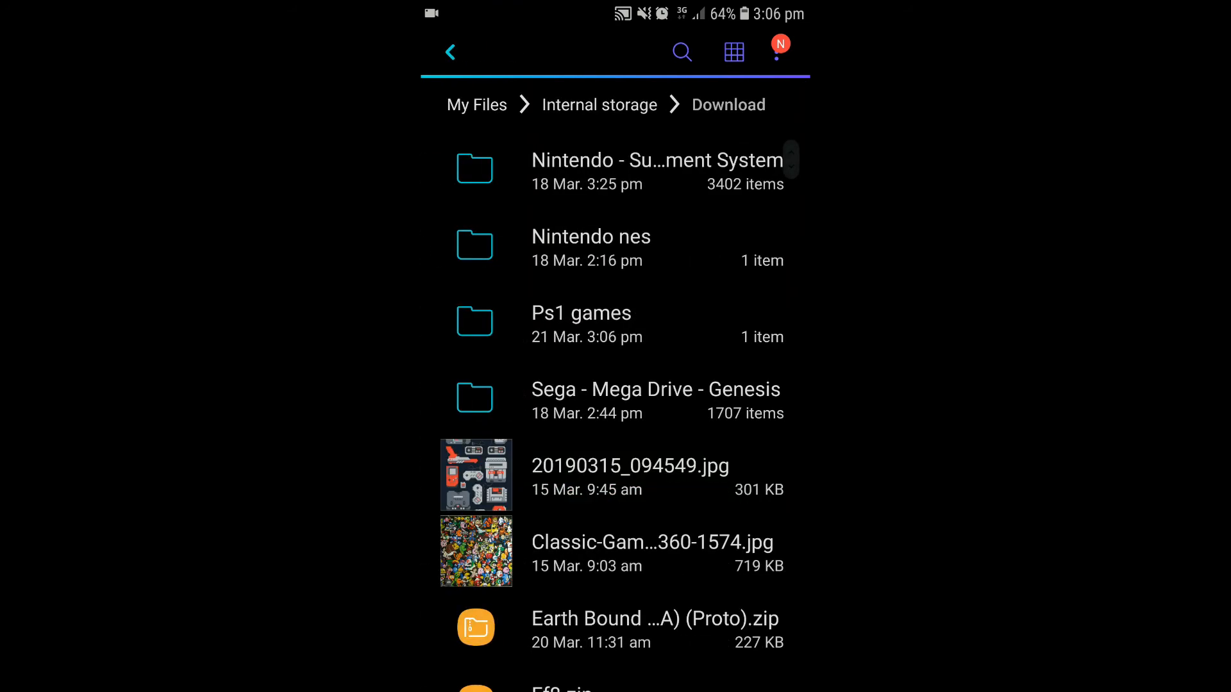
left_click(581, 322)
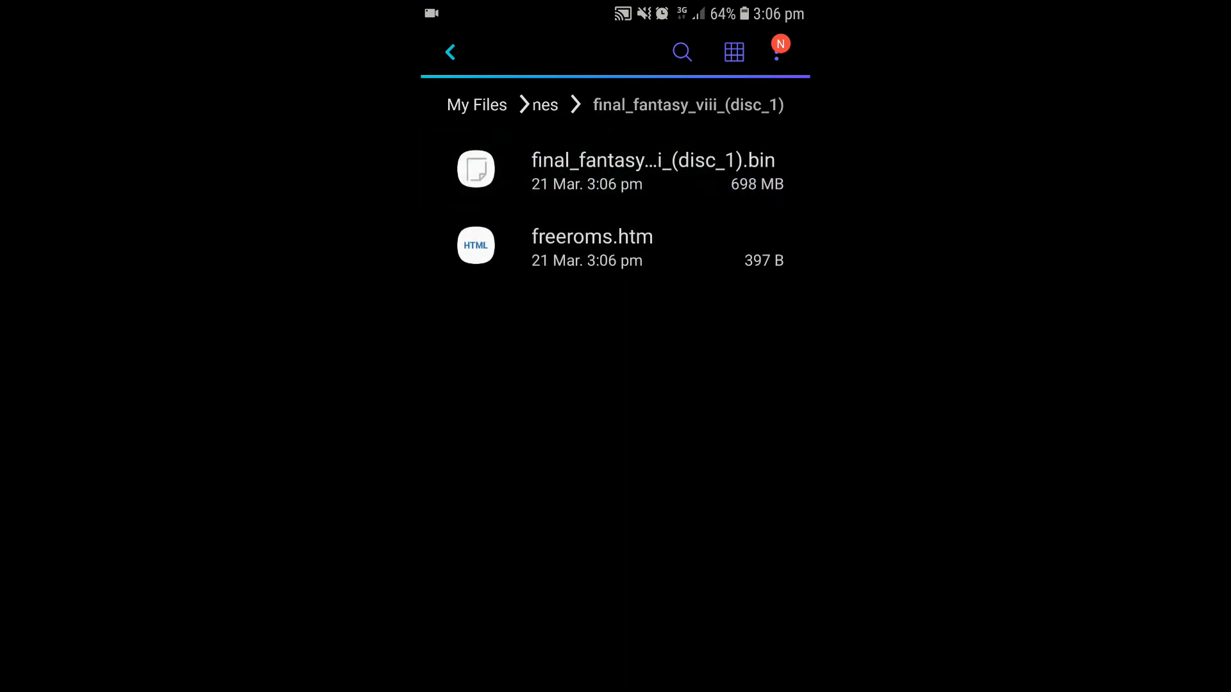
Step: Launch Final Fantasy VIII in Dig from final_fantasy_viii_(disc_1).bin
left_click(450, 51)
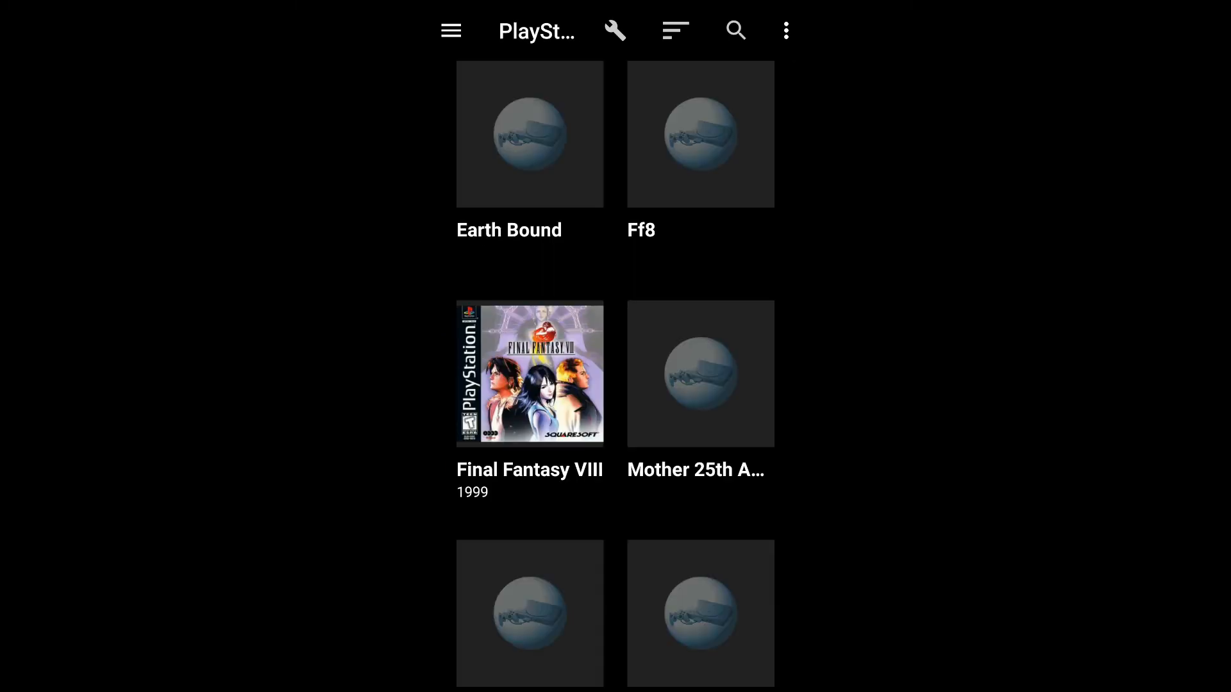
left_click(529, 373)
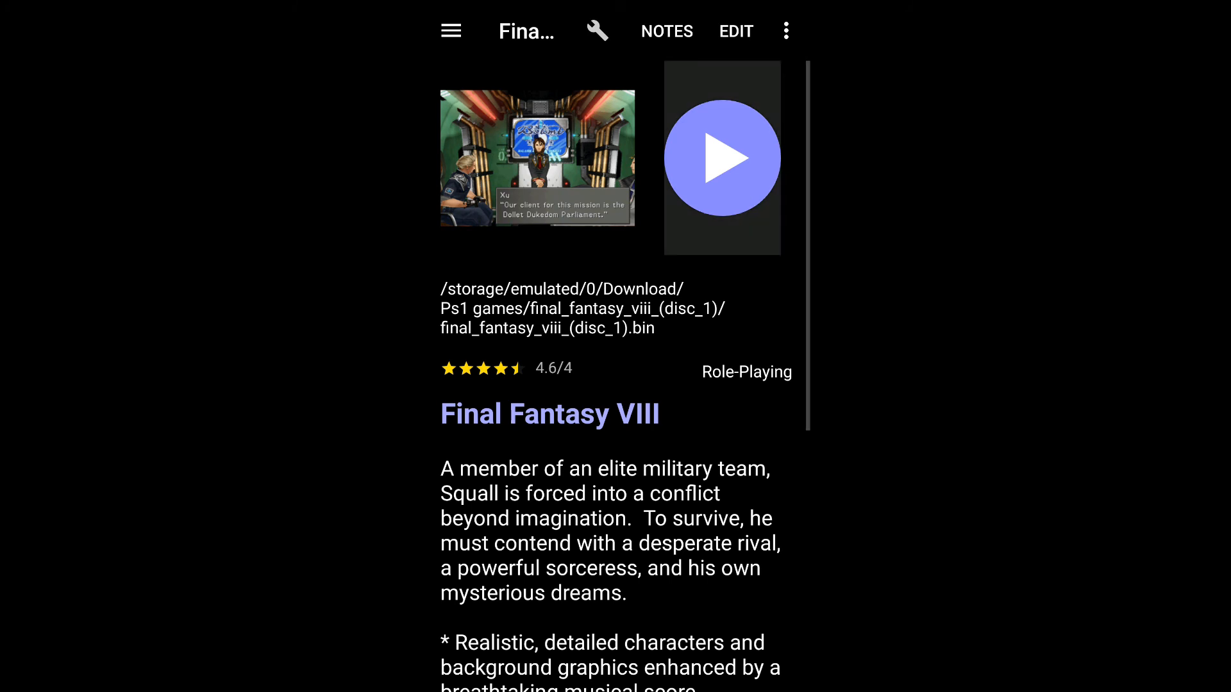
left_click(722, 158)
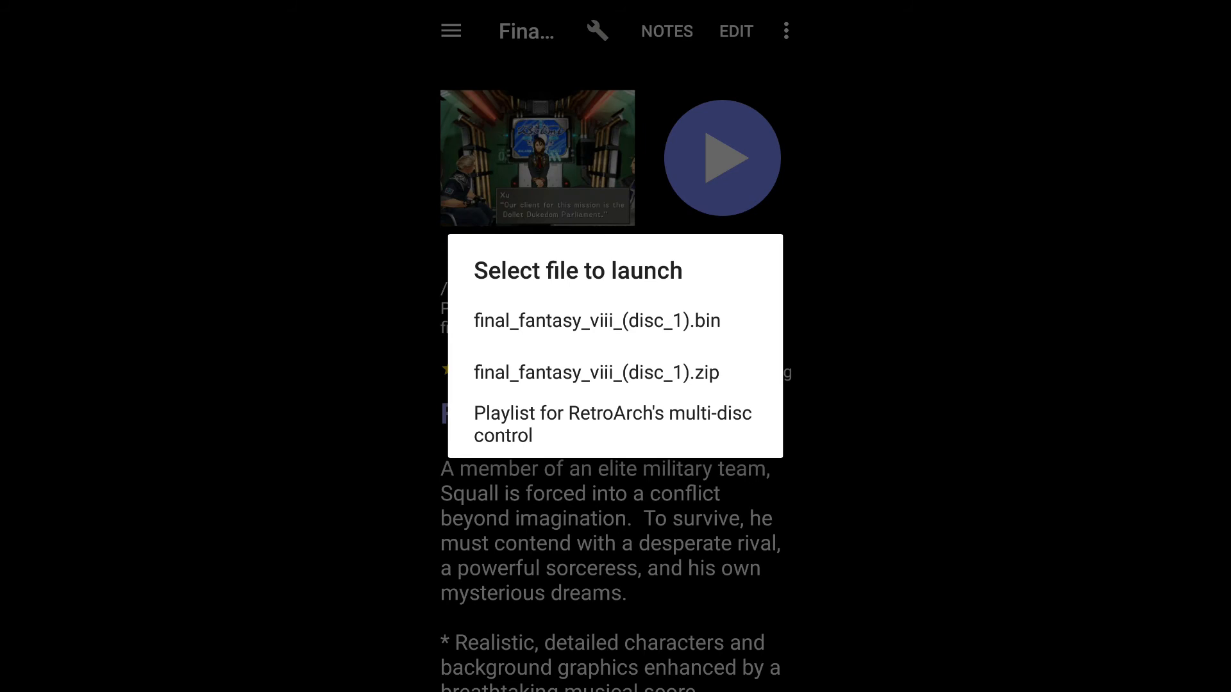
left_click(595, 321)
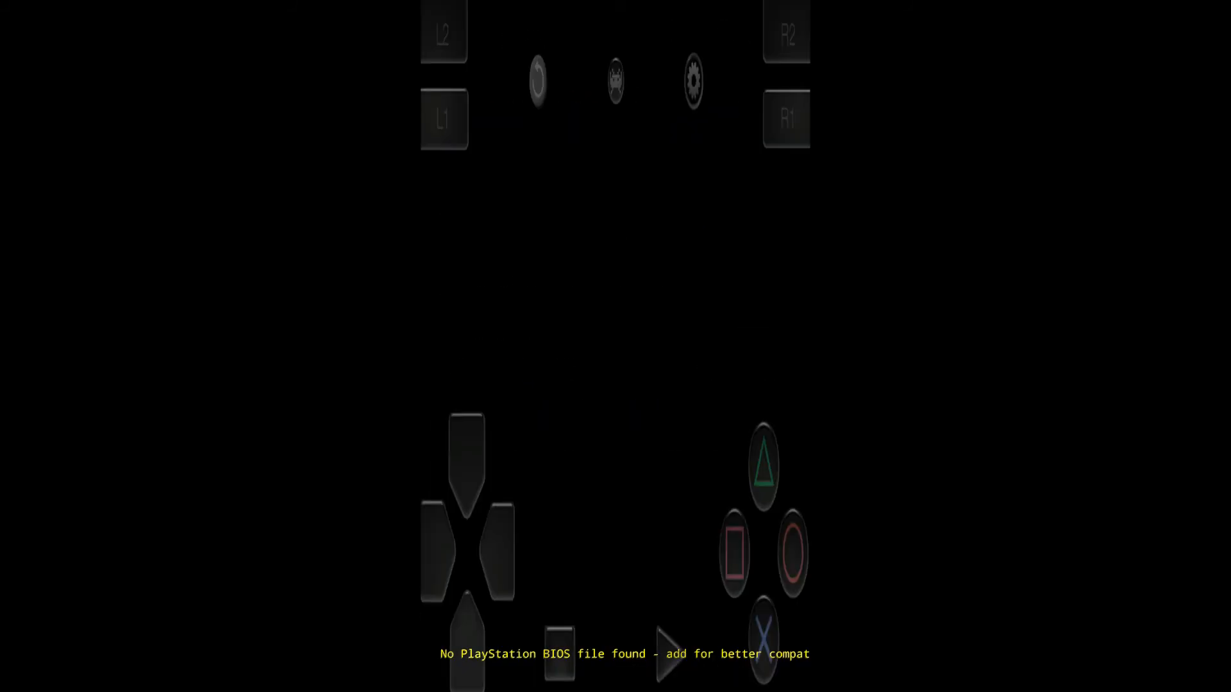